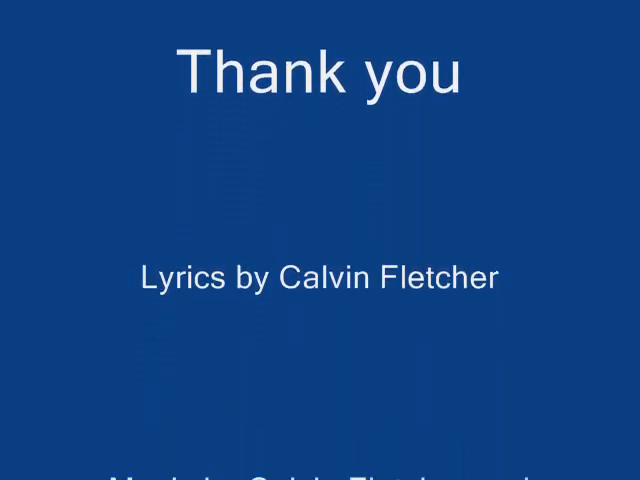
pyautogui.scroll(-3)
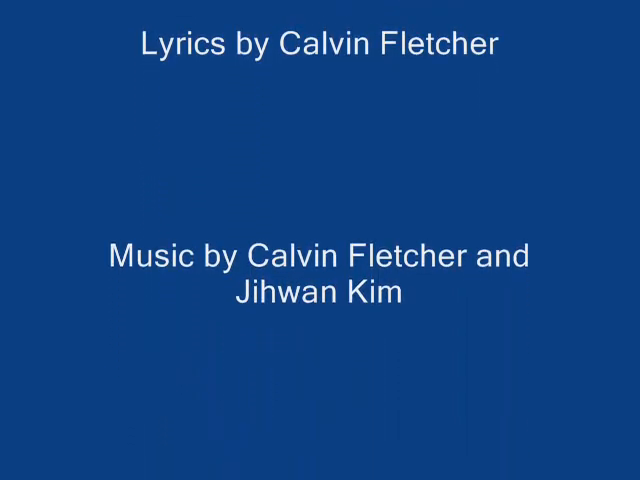